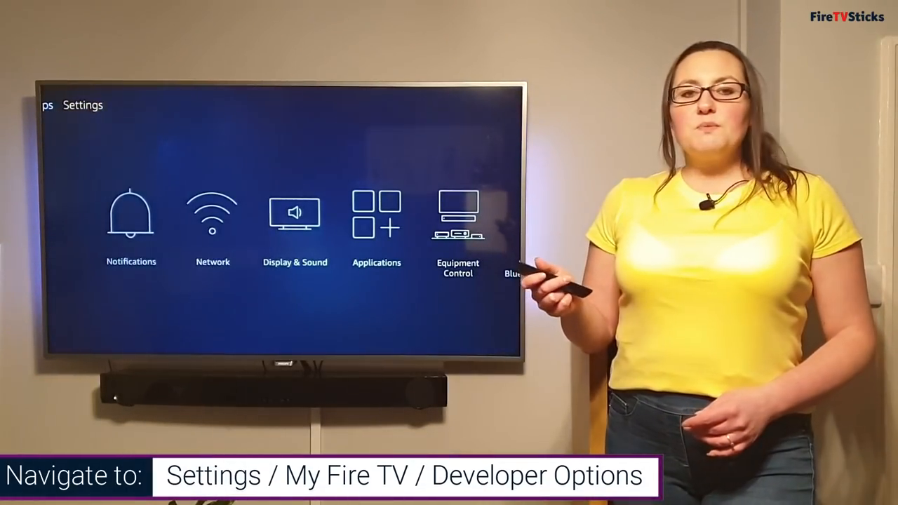
# - Scroll right through the Settings menu before returning to the Fire TV home screen
pyautogui.hscroll(3)
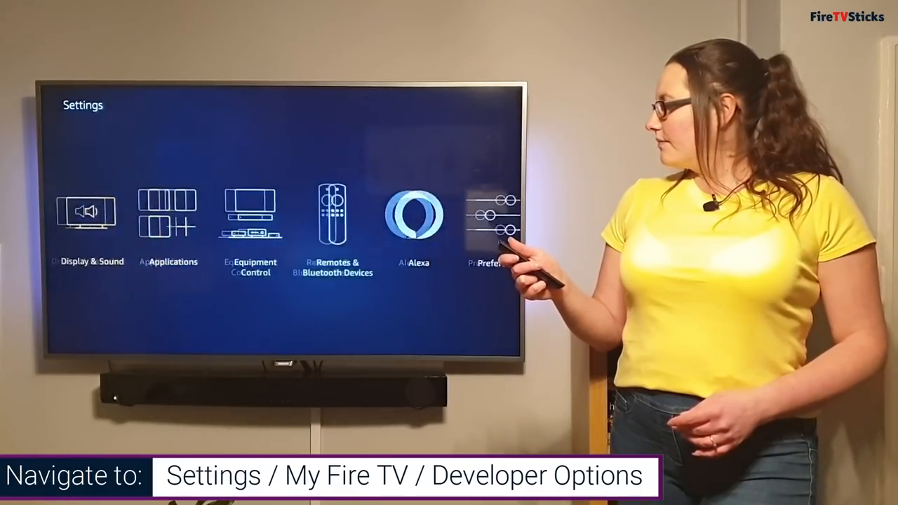
pyautogui.hscroll(3)
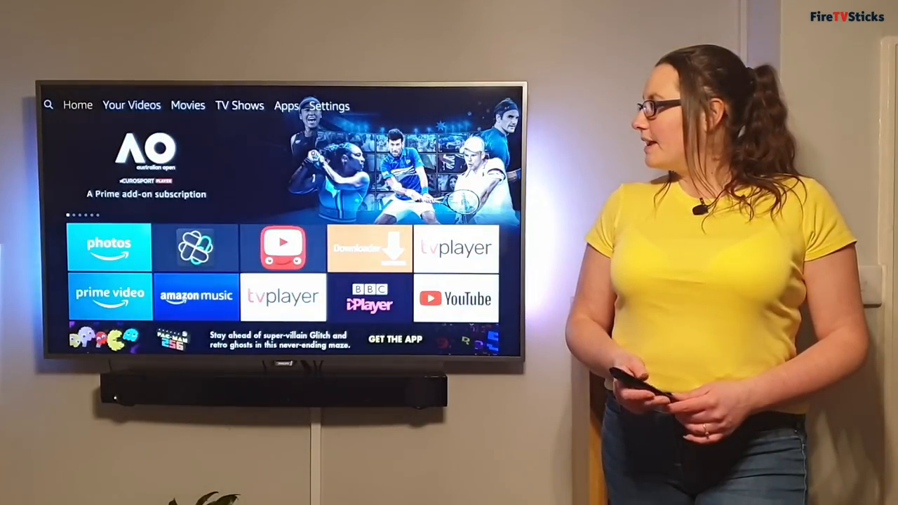
# - Search for 'Es File Explorer' from the home screen's search magnifier
pyautogui.click(47, 104)
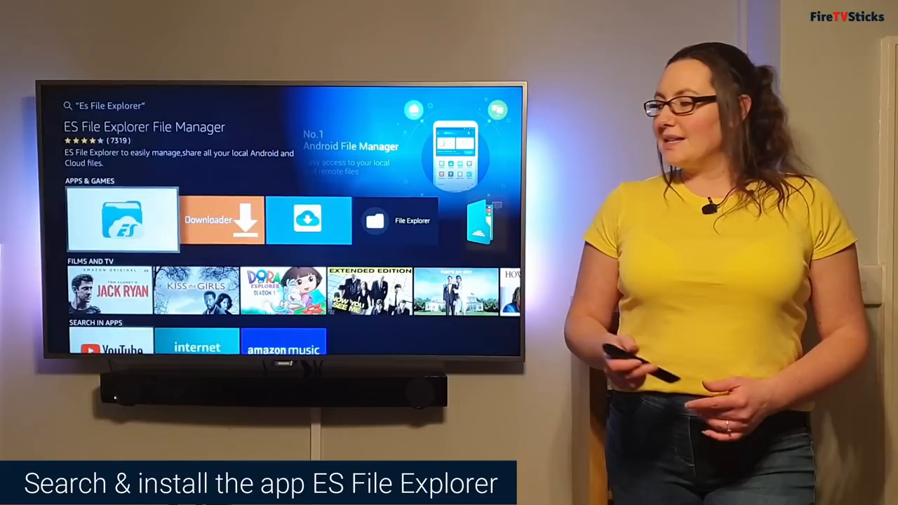
# - Install ES File Explorer File Manager from its listing and launch it to the welcome screen
pyautogui.click(120, 220)
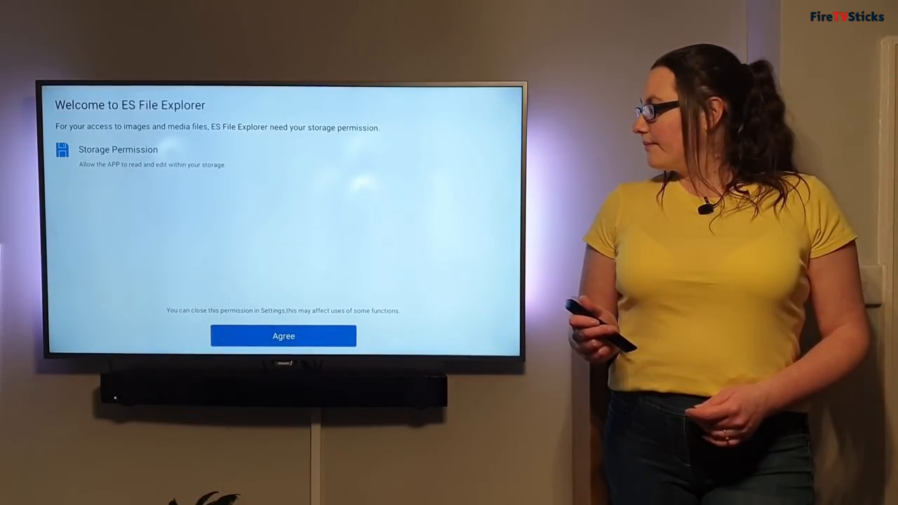
# - Agree to the storage permission and the terms, reaching the ES File Explorer home screen
pyautogui.click(283, 336)
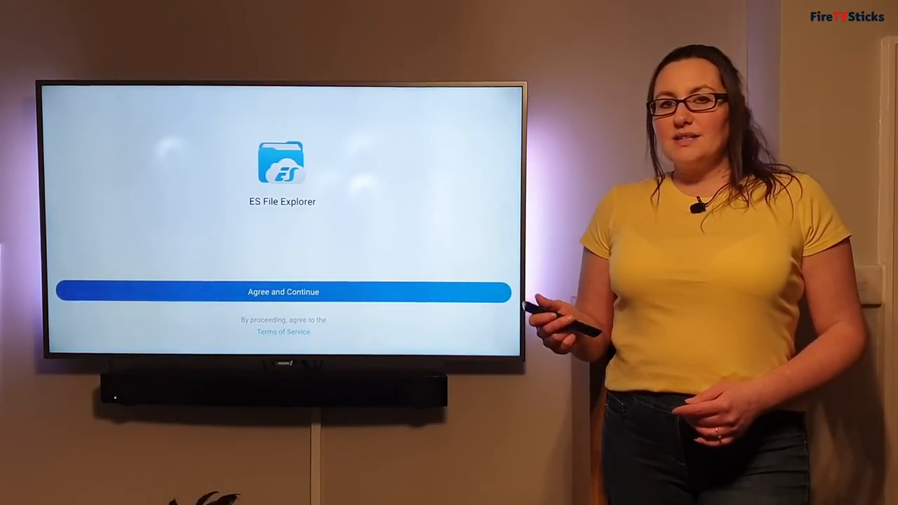
pyautogui.click(283, 292)
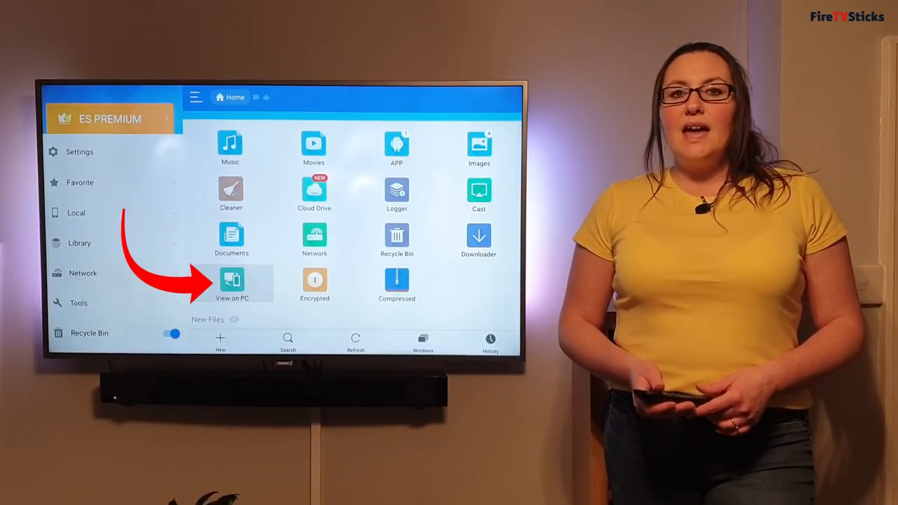
# - Turn on View on PC so ES File Explorer shows an FTP address for the PC
pyautogui.click(232, 284)
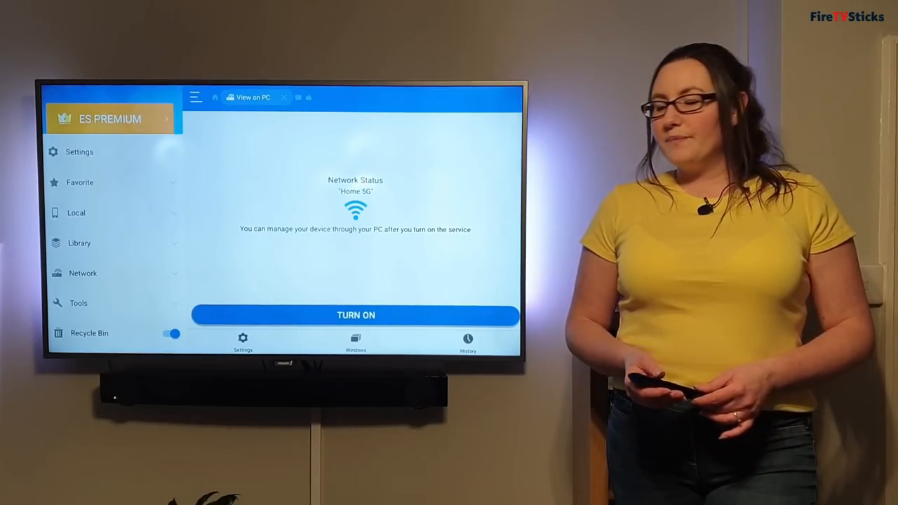
pyautogui.click(357, 314)
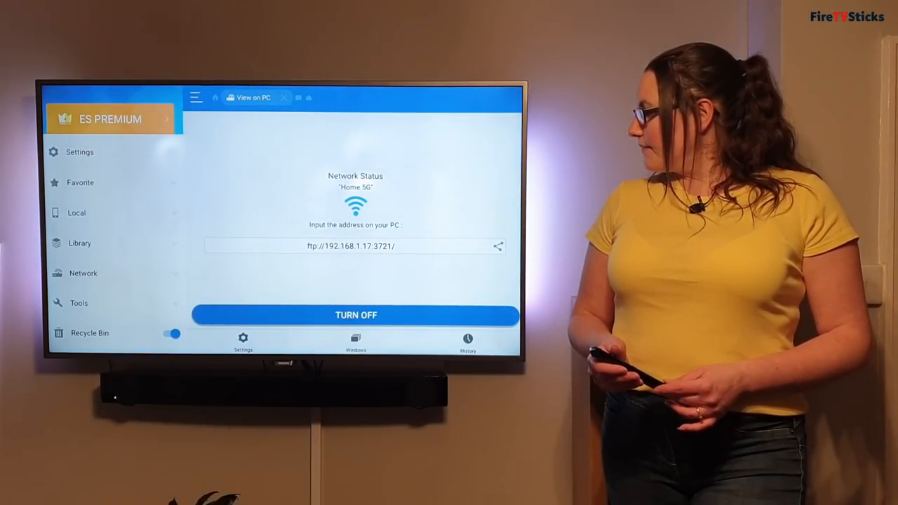